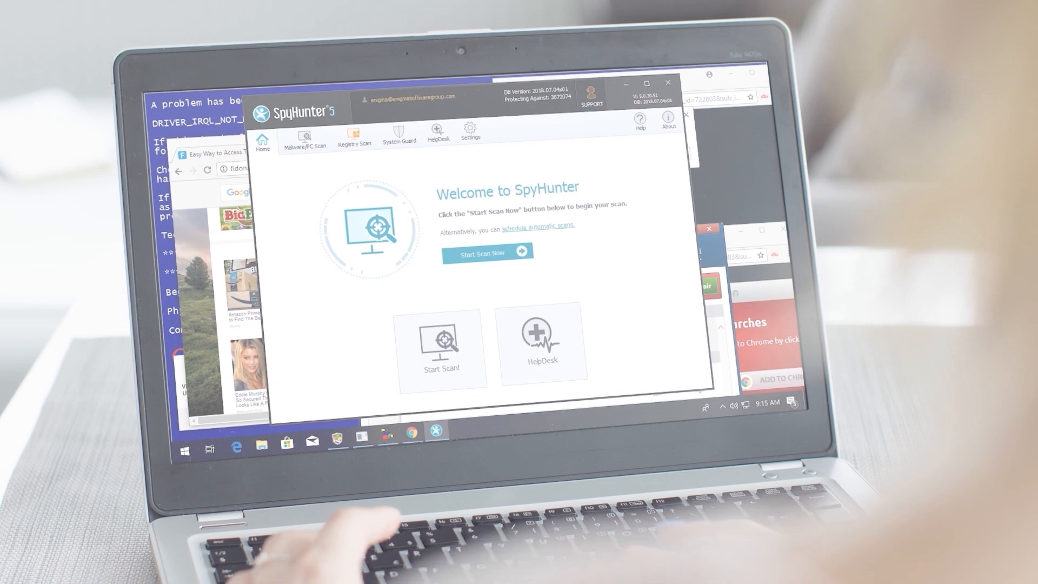
- Run a full SpyHunter scan, then quarantine the malware found among the 420 issues
click(487, 253)
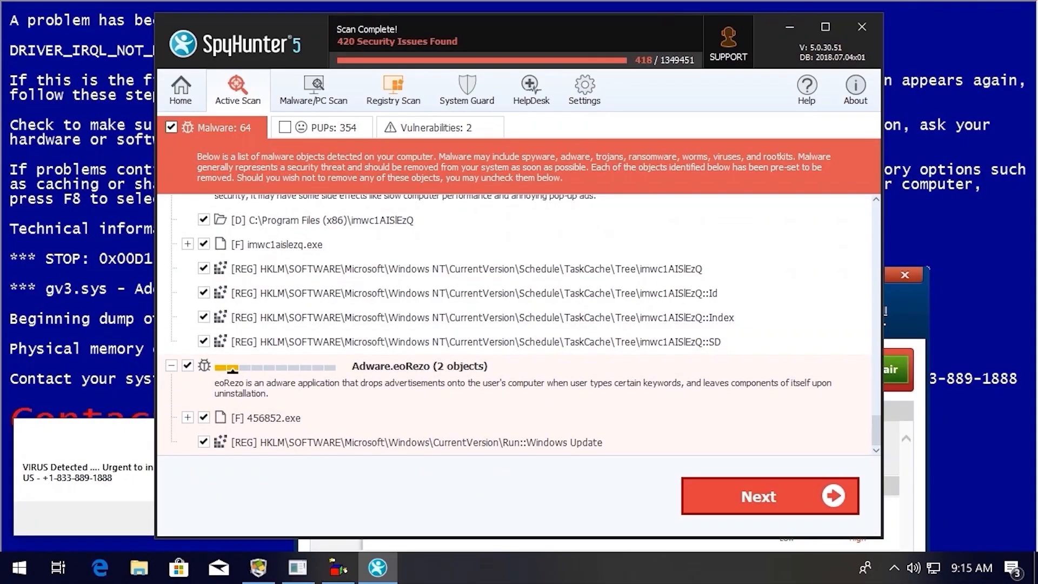
click(768, 495)
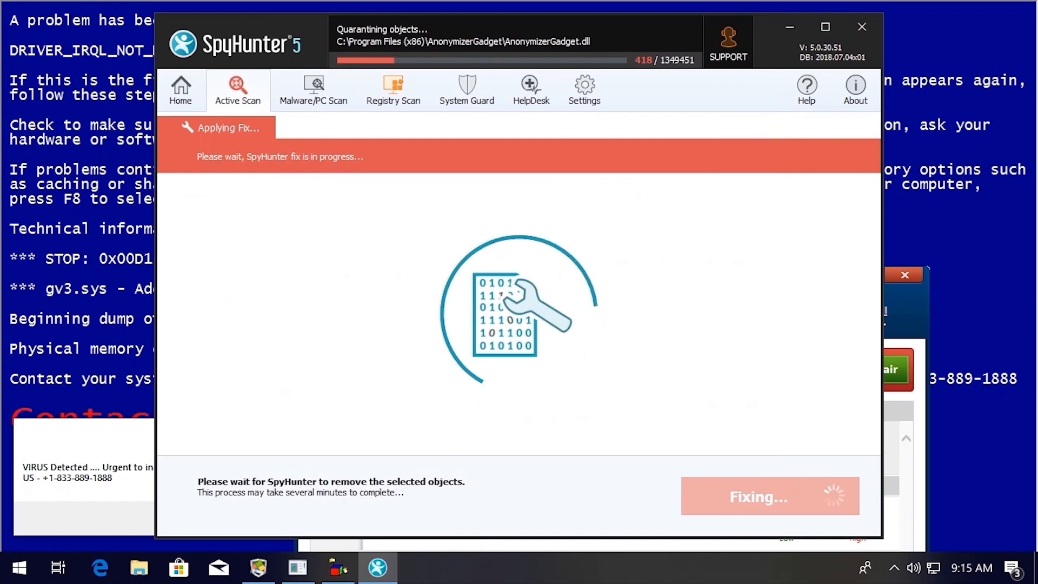